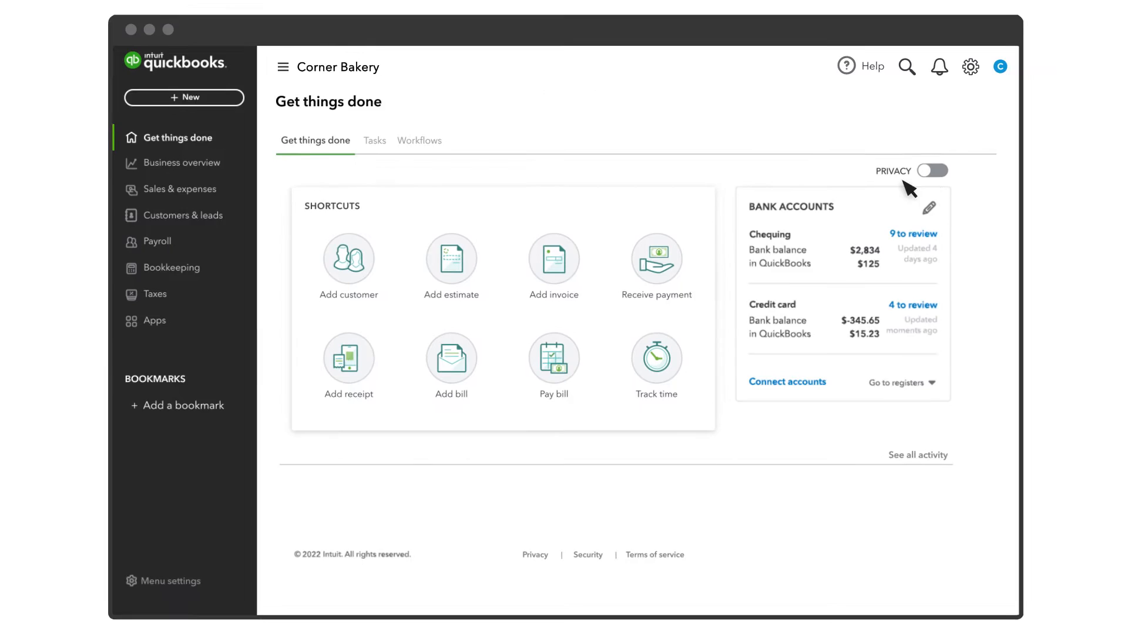
Start a new workflow from the Invoice Approval template under Workflows > Templates
{"action": "left_click", "coordinate": [420, 140]}
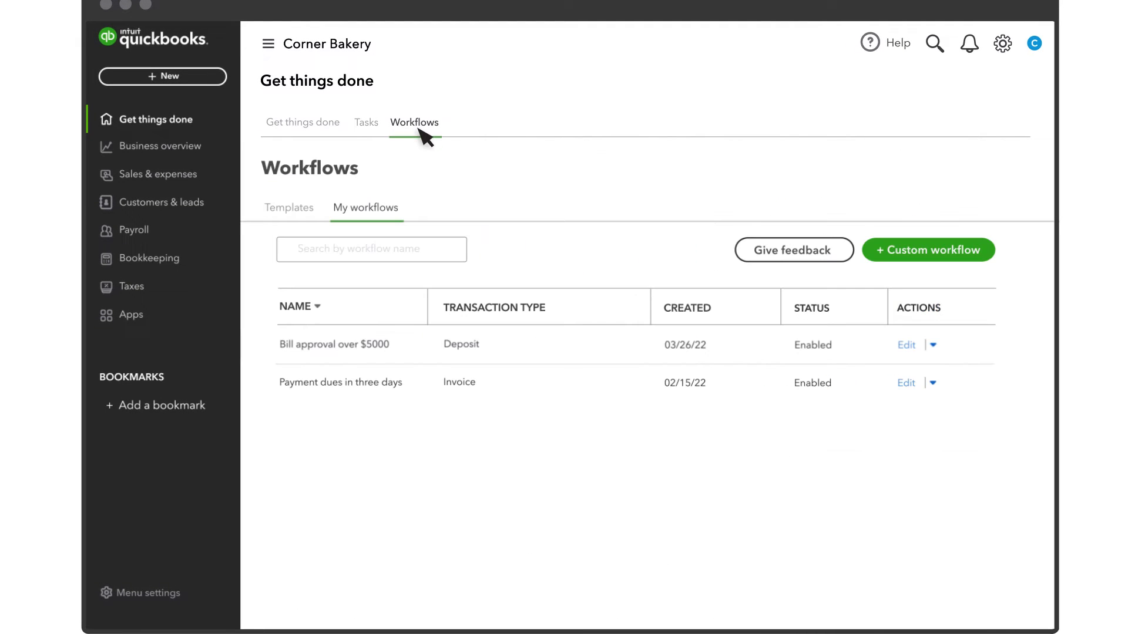
{"action": "left_click", "coordinate": [288, 207]}
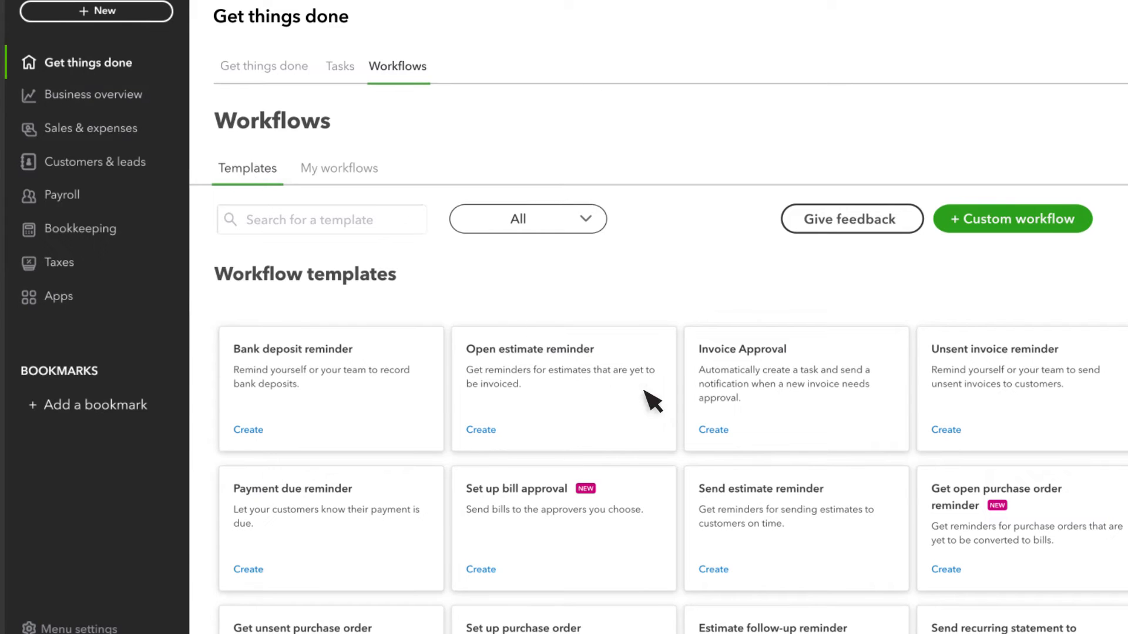
{"action": "left_click", "coordinate": [712, 429]}
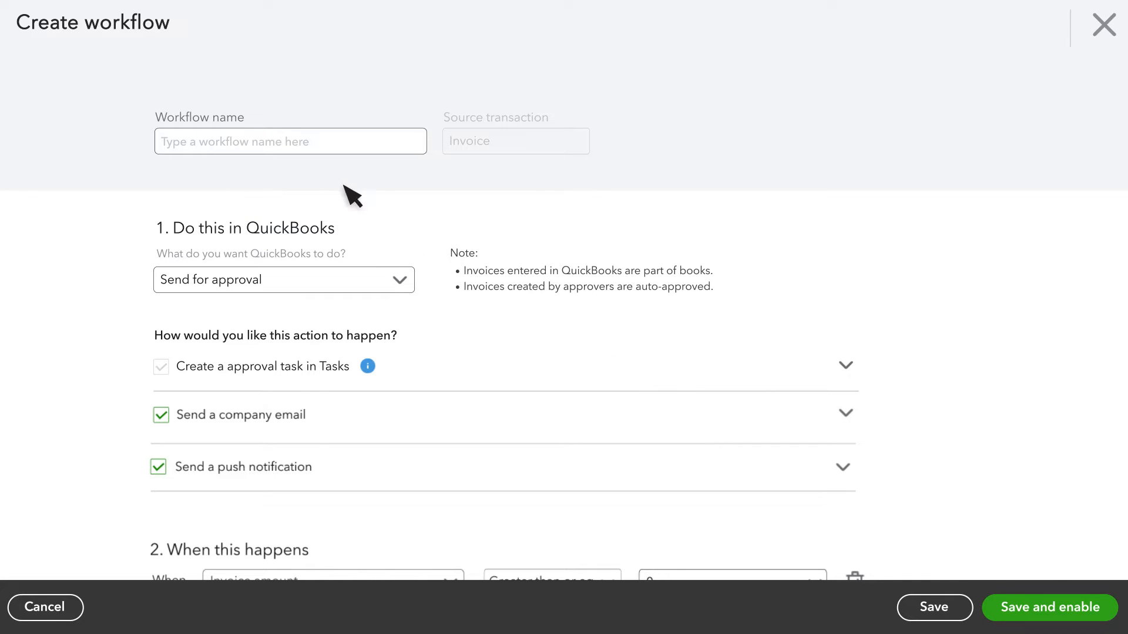
Name the workflow 'Invoice approval over $500', keeping Send for approval as its action
{"action": "left_click", "coordinate": [290, 141]}
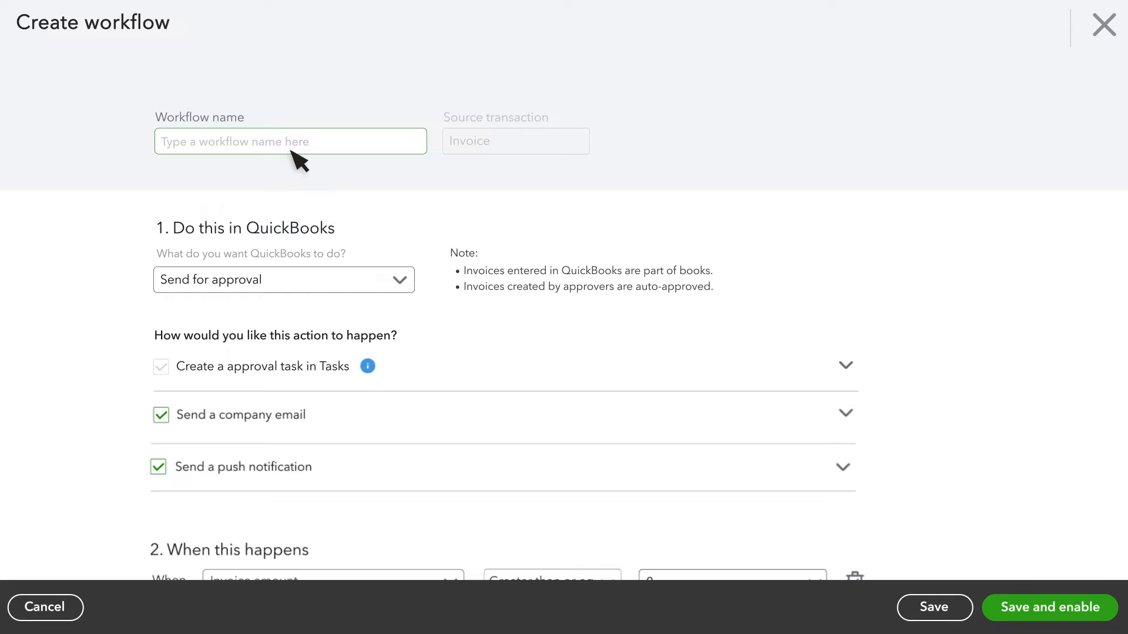
{"action": "type", "text": "Invoice approval over"}
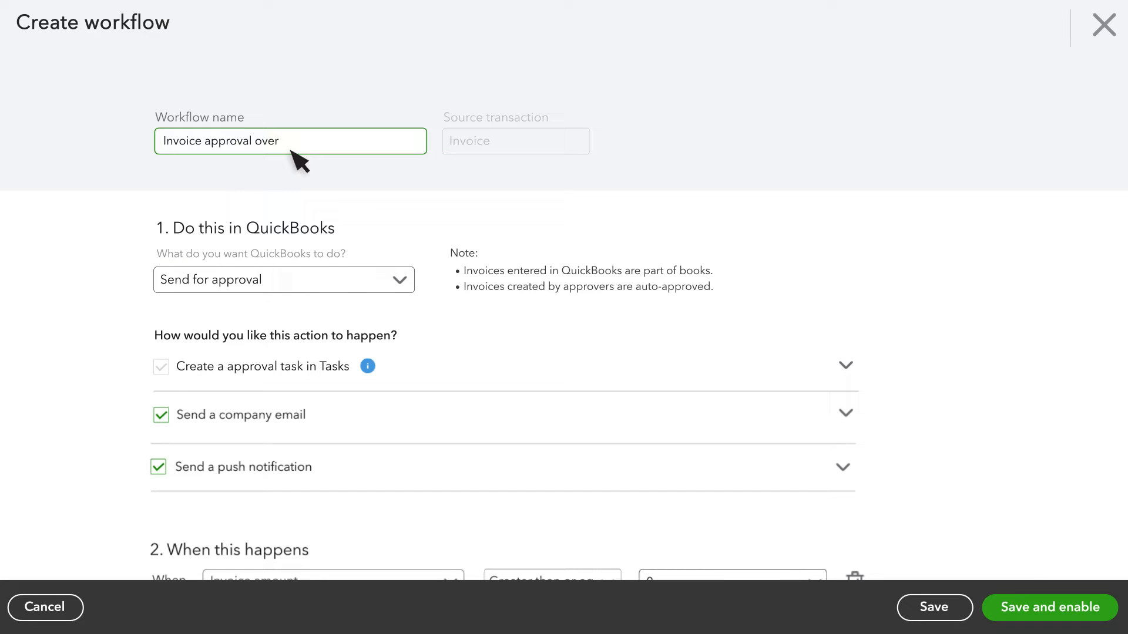
{"action": "type", "text": "$500"}
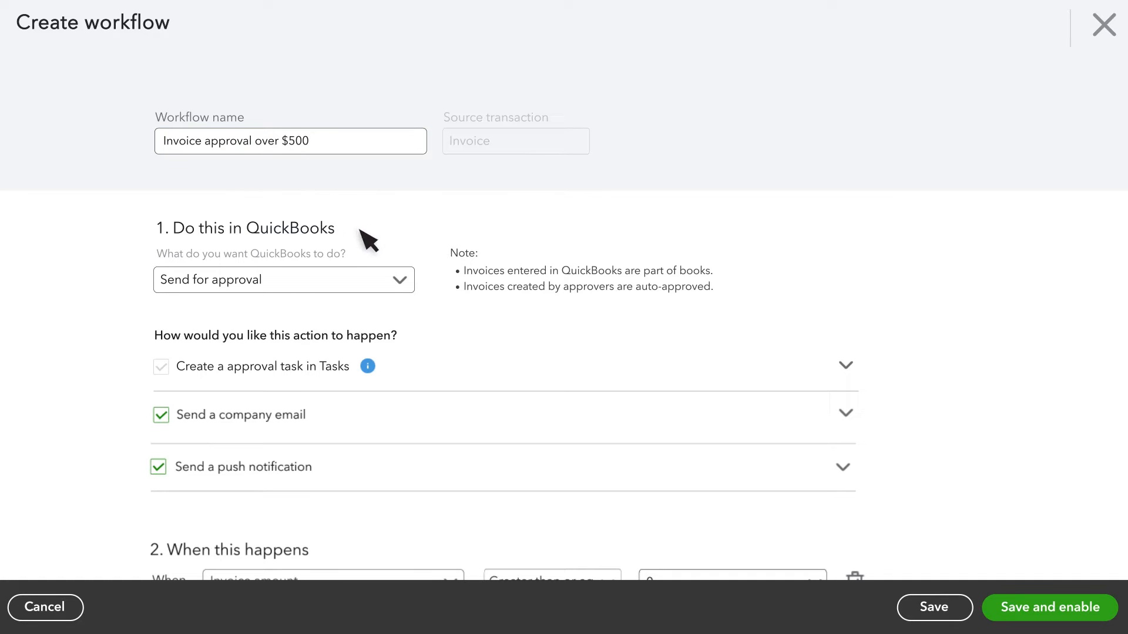
{"action": "left_click", "coordinate": [283, 280]}
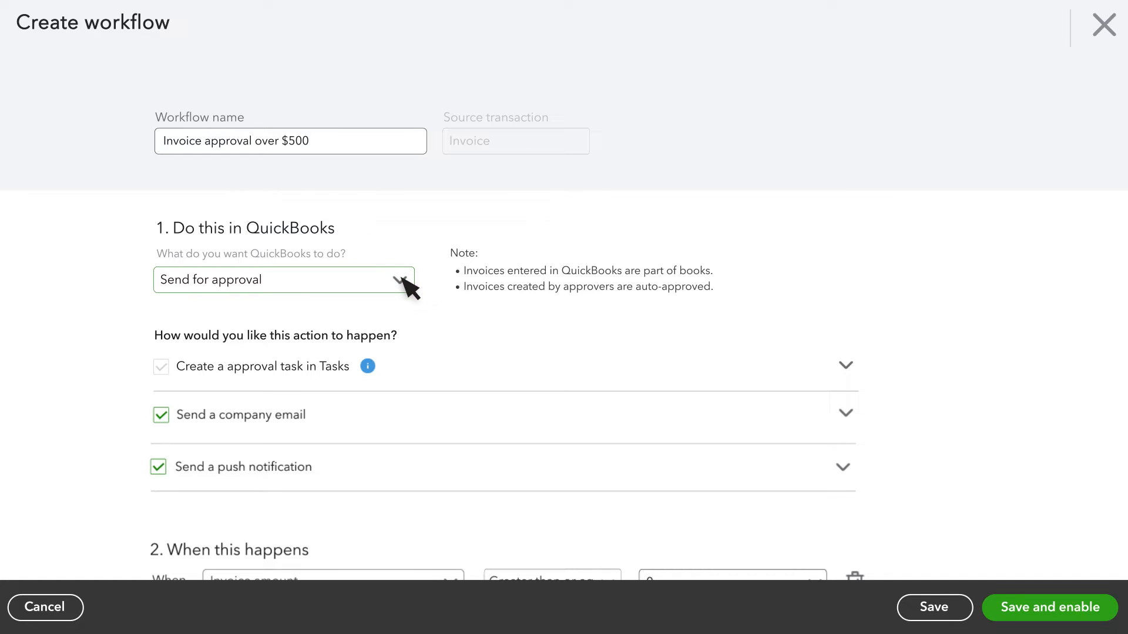
{"action": "left_click", "coordinate": [283, 280]}
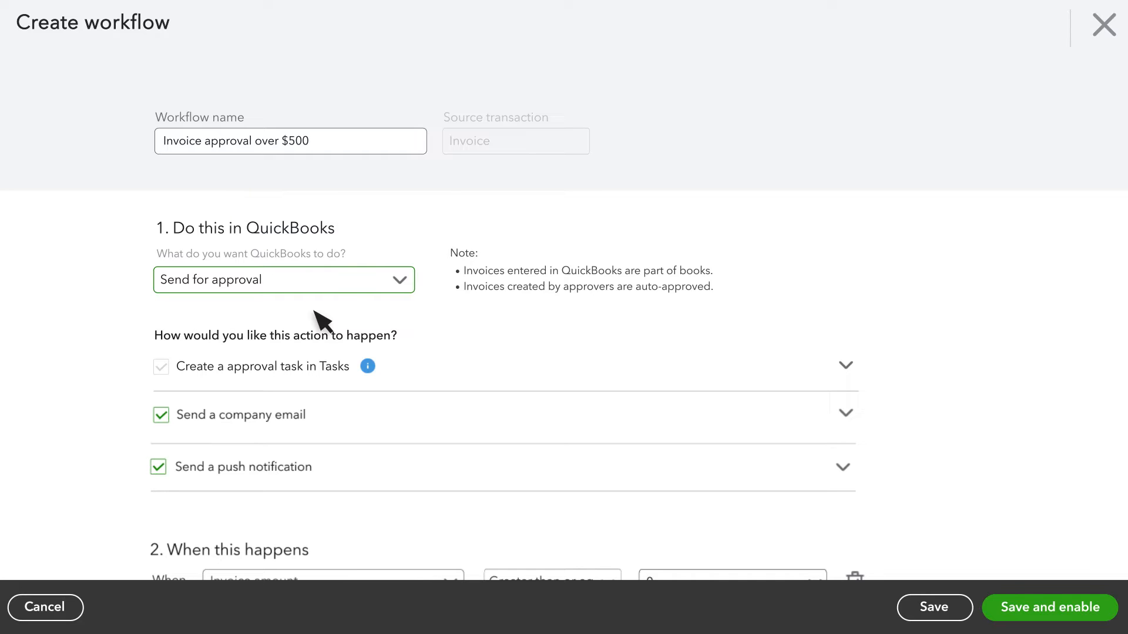
{"action": "mouse_move", "coordinate": [853, 374]}
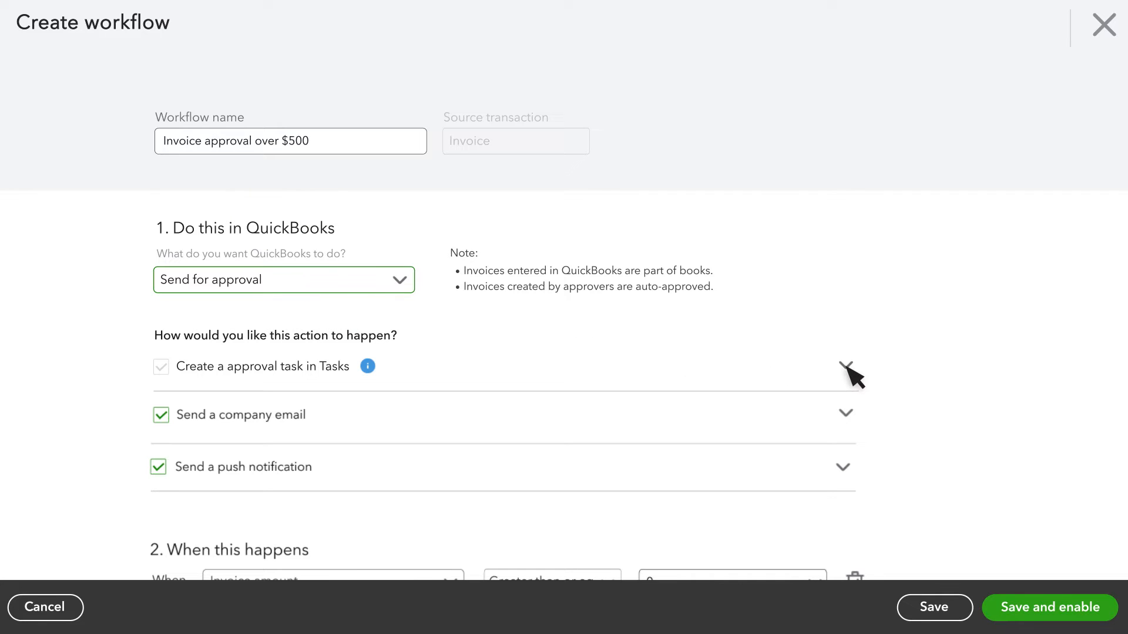
{"action": "left_click", "coordinate": [844, 365]}
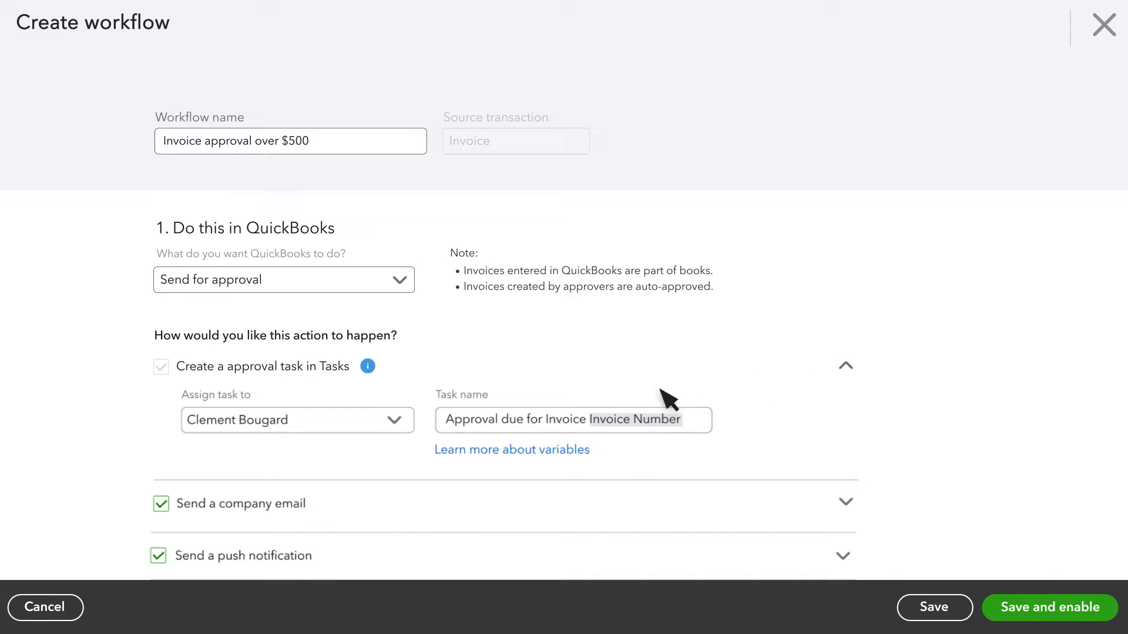
{"action": "left_click", "coordinate": [296, 420]}
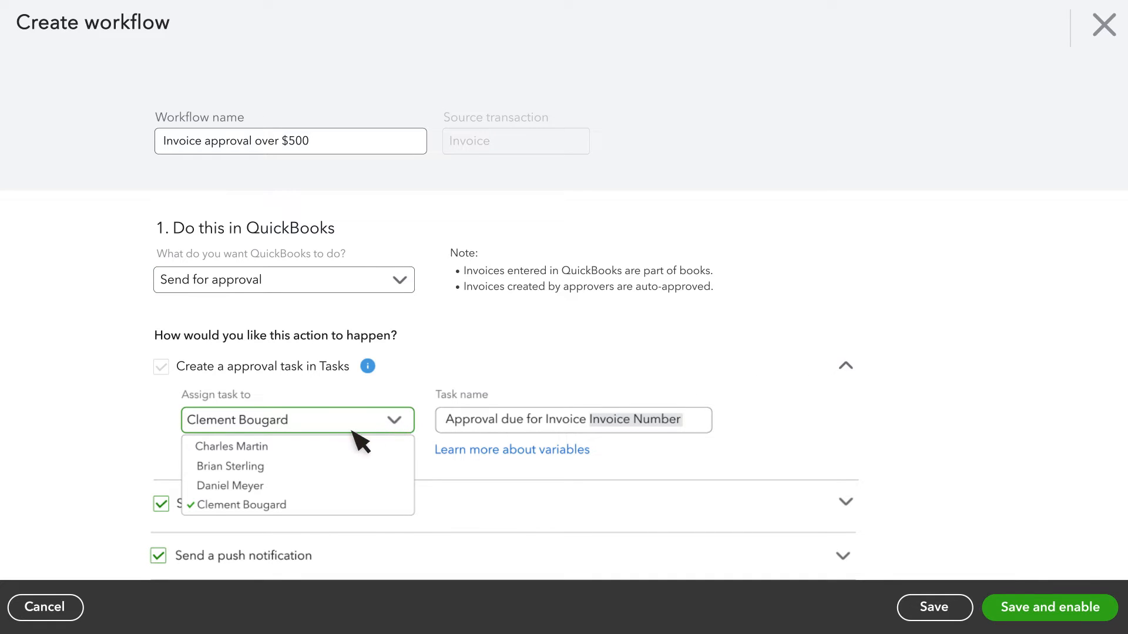
{"action": "mouse_move", "coordinate": [231, 446]}
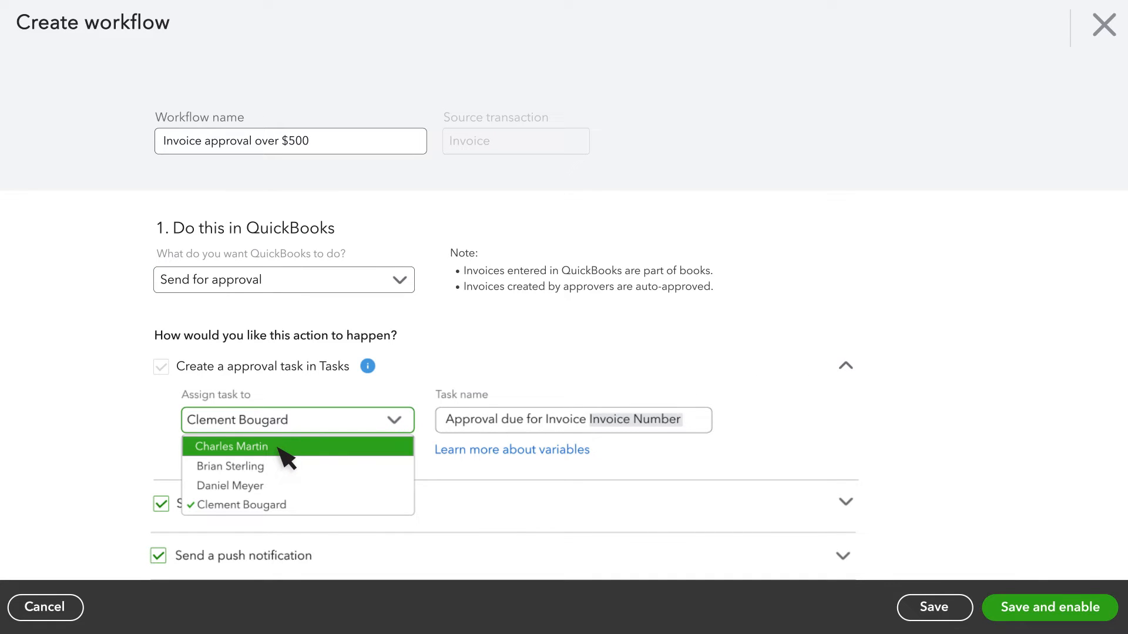
{"action": "left_click", "coordinate": [231, 446]}
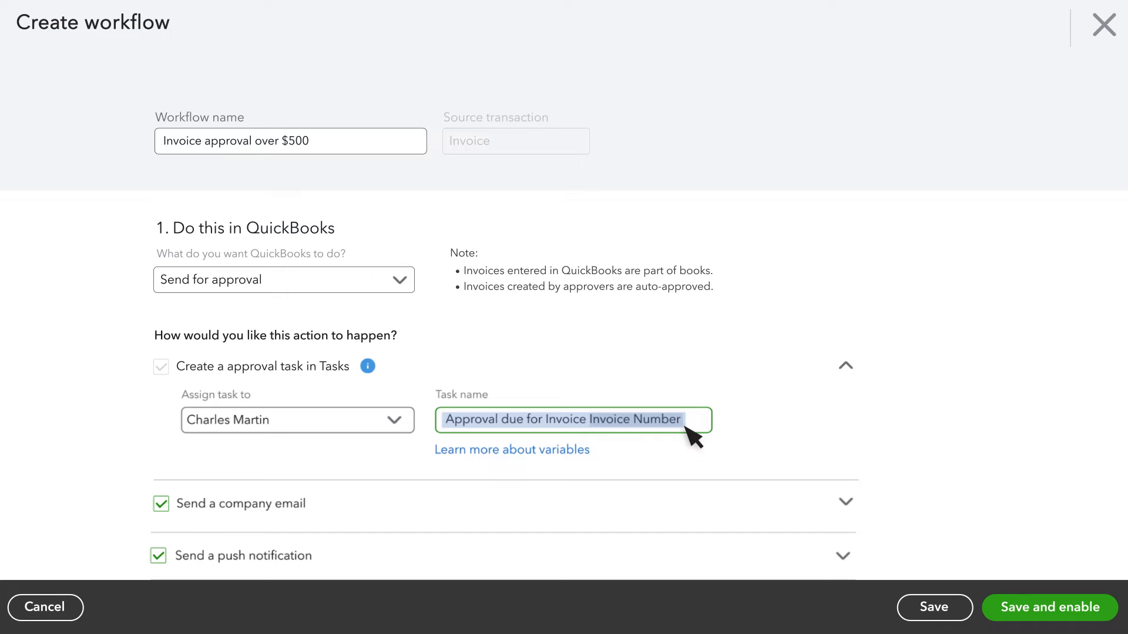
{"action": "mouse_move", "coordinate": [740, 417]}
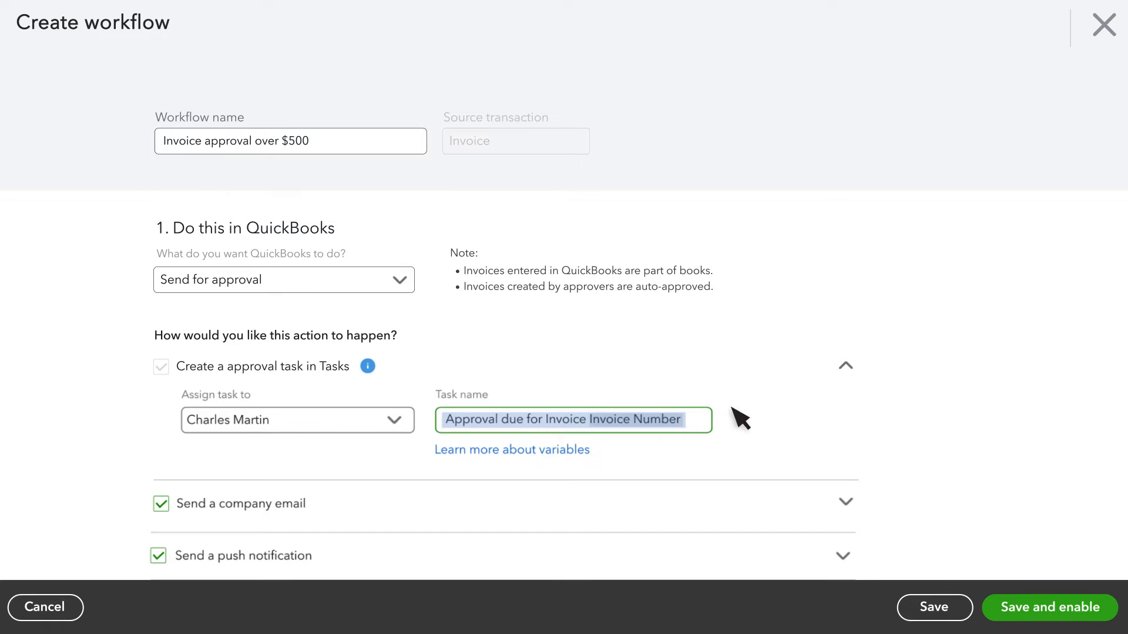
{"action": "left_click", "coordinate": [846, 365]}
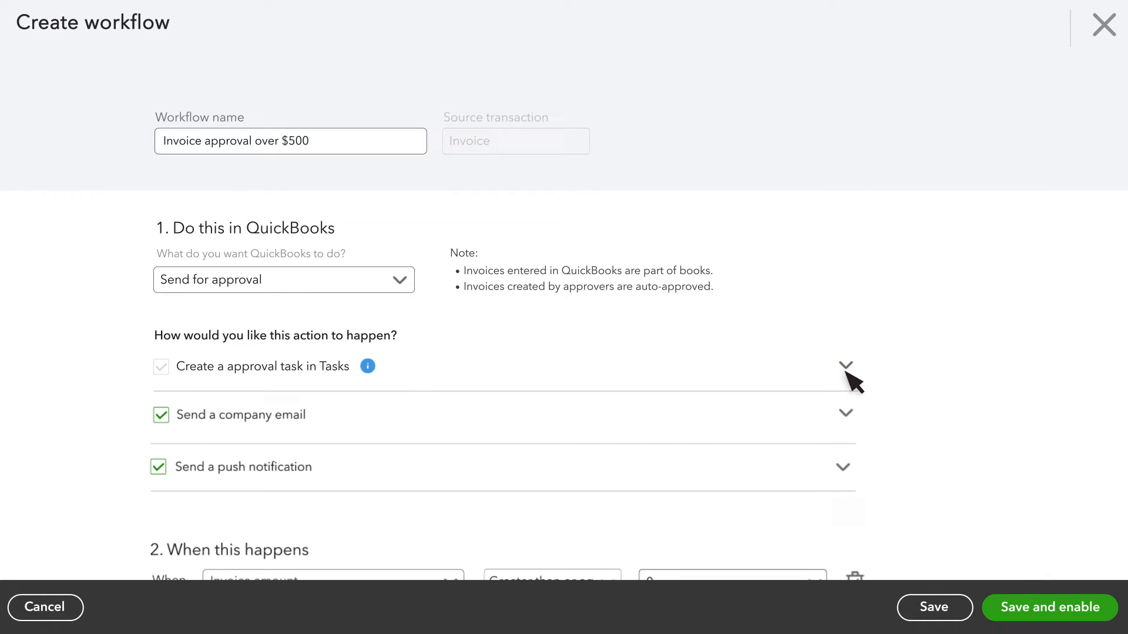
{"action": "left_click", "coordinate": [846, 413]}
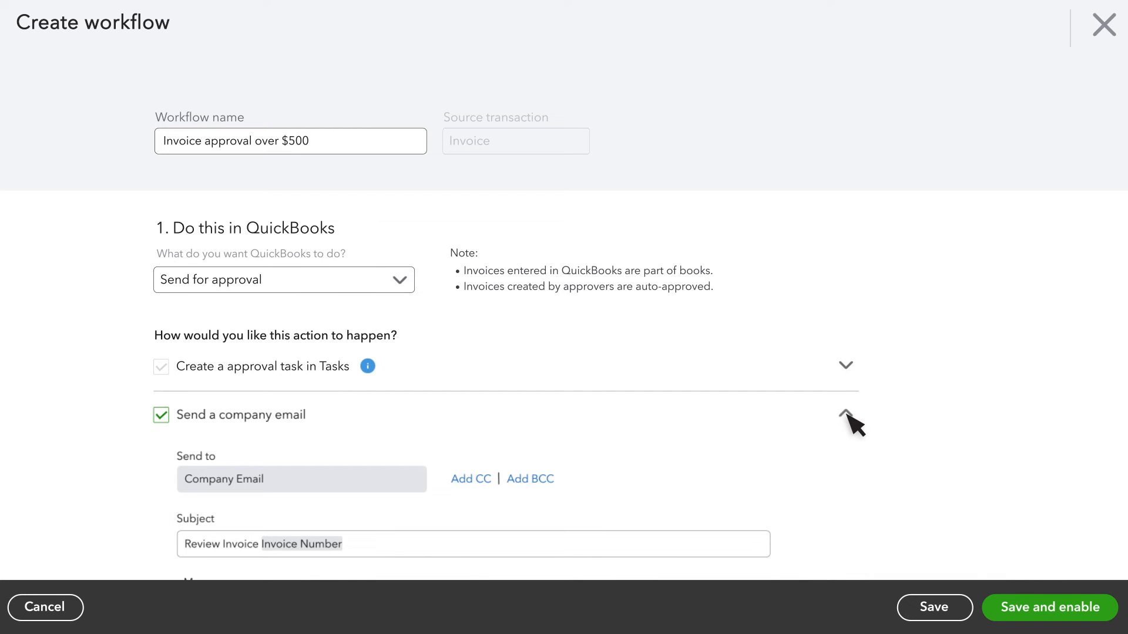
{"action": "scroll", "scroll_direction": "down", "scroll_amount": 3}
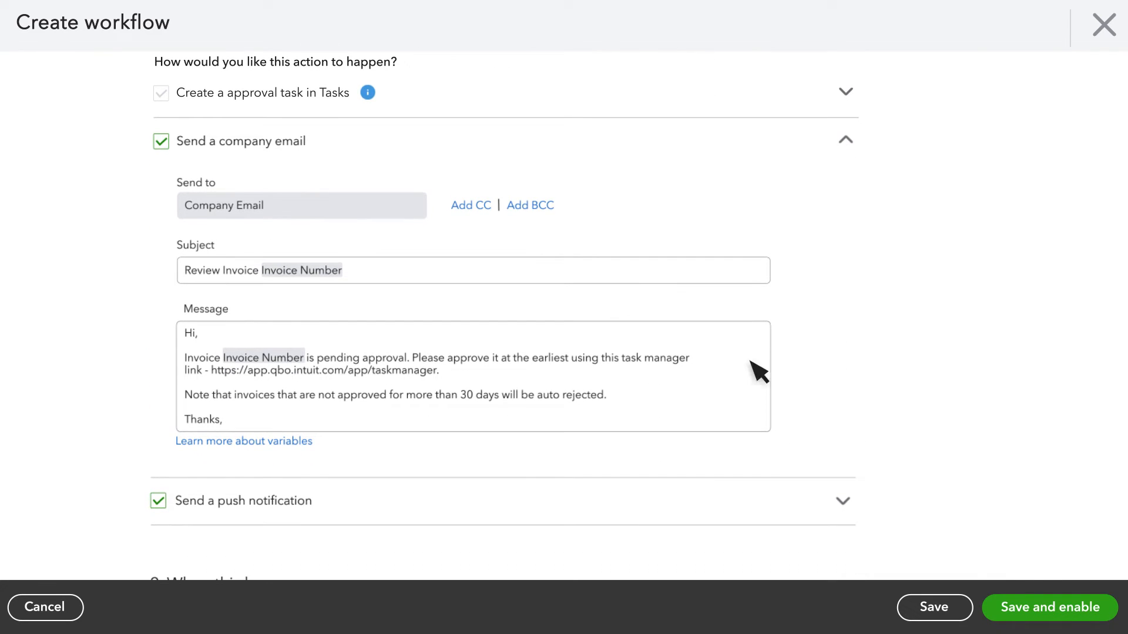
{"action": "left_click", "coordinate": [471, 205]}
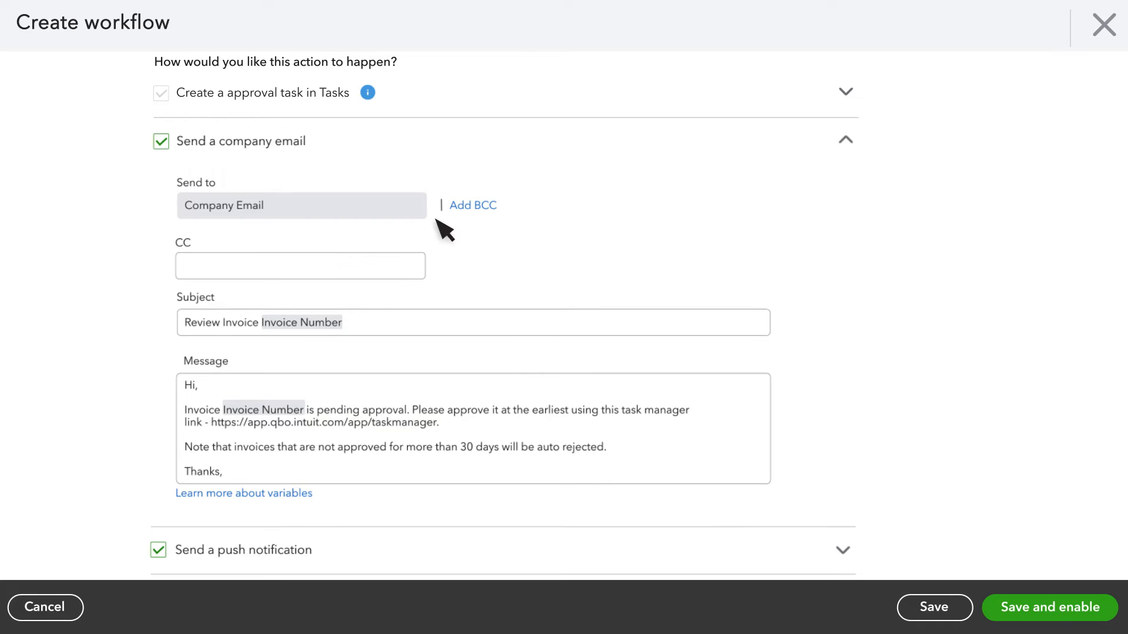
{"action": "type", "text": "Char"}
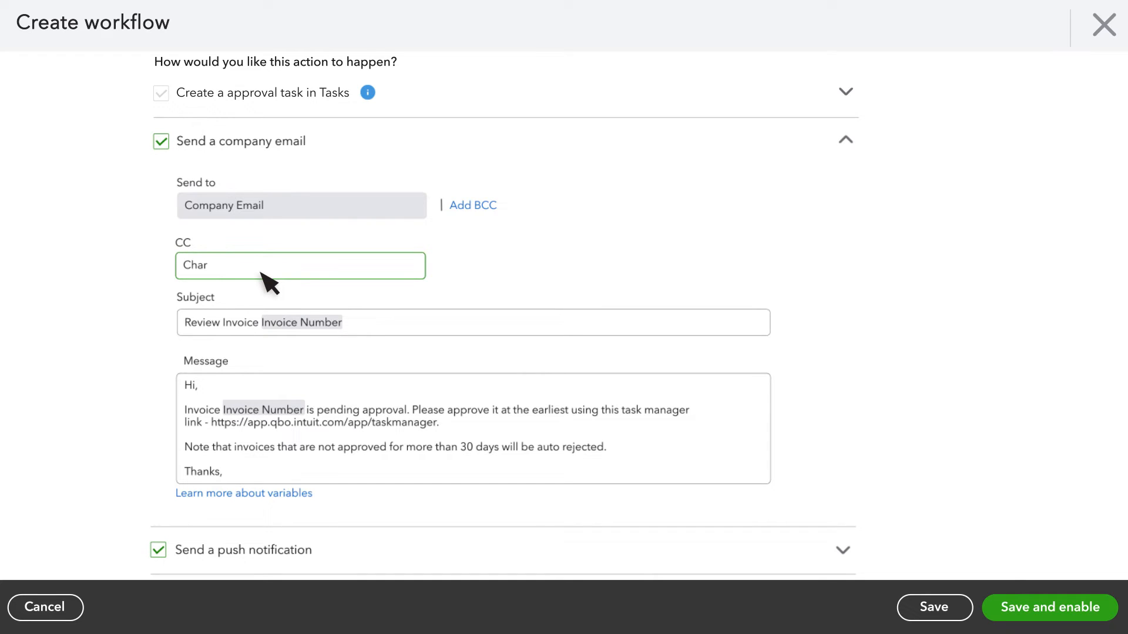
{"action": "type", "text": "Charles@sample.com"}
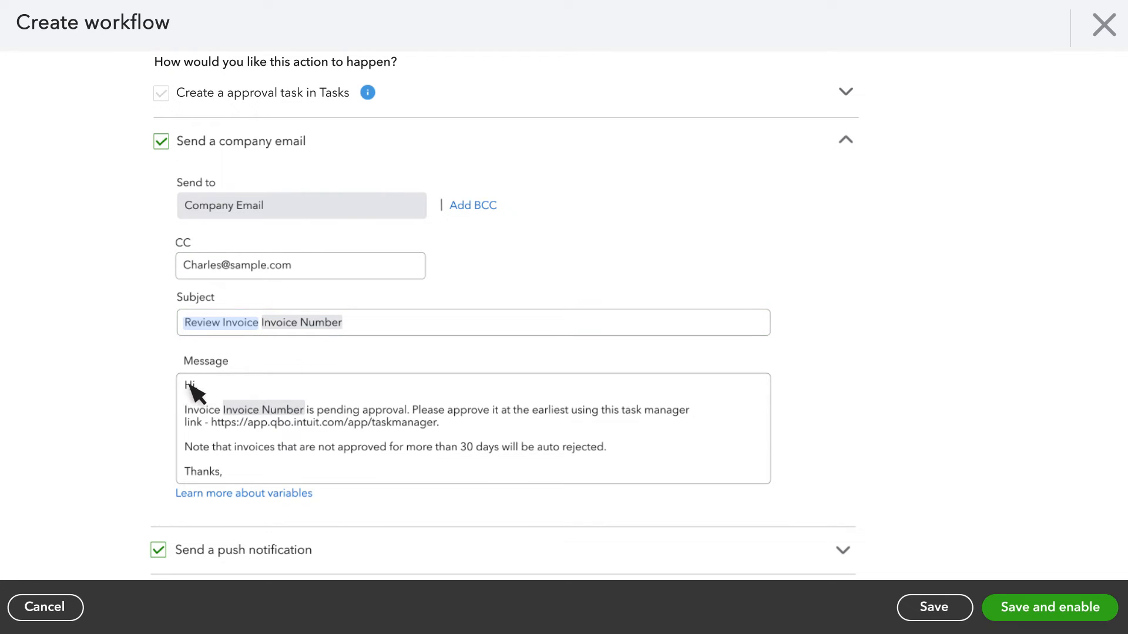
{"action": "mouse_move", "coordinate": [603, 279]}
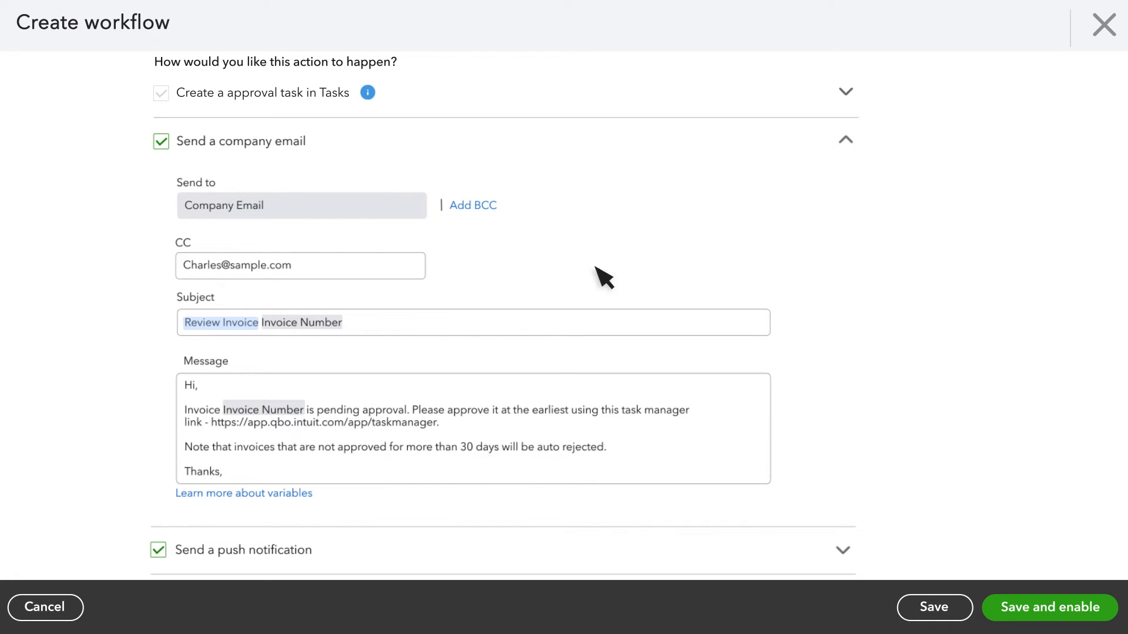
{"action": "left_click", "coordinate": [845, 139]}
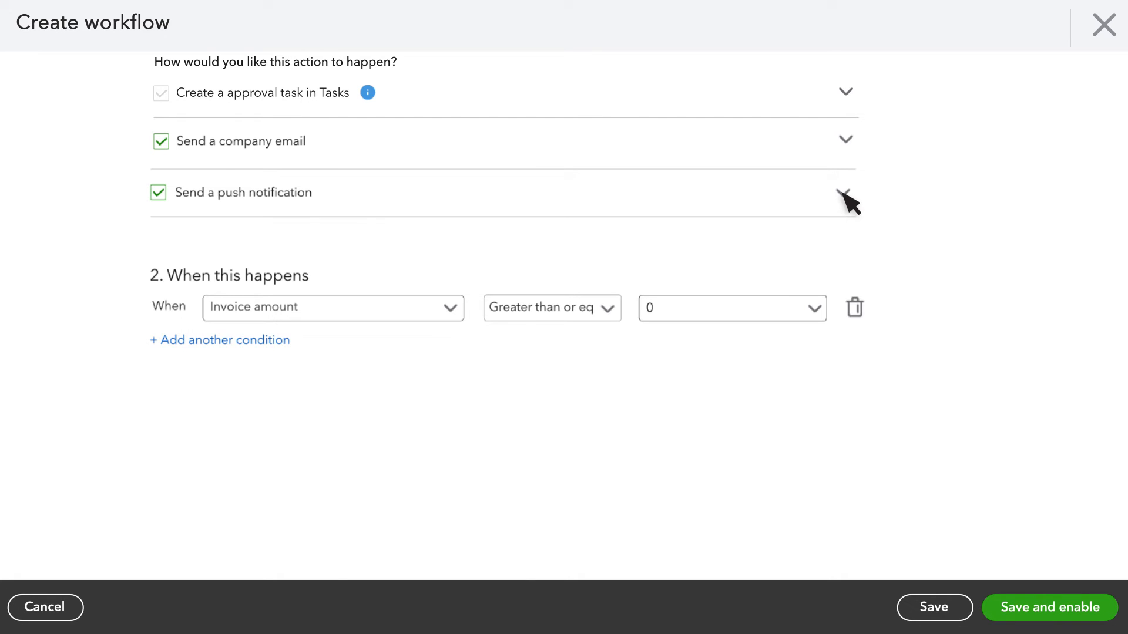
{"action": "left_click", "coordinate": [846, 192]}
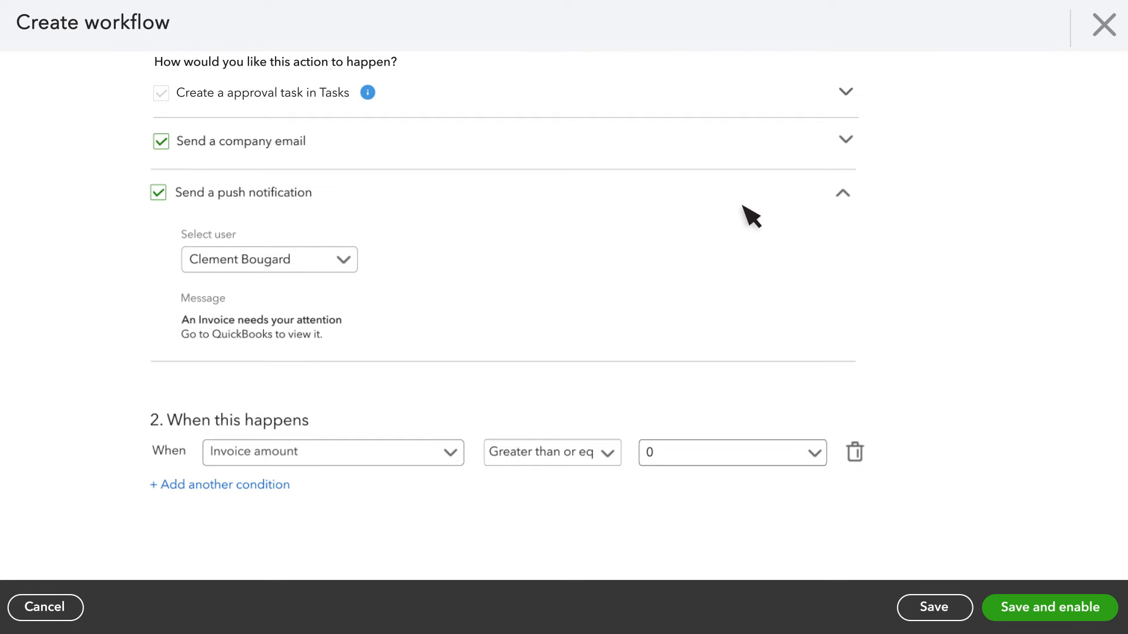
{"action": "left_click", "coordinate": [269, 260]}
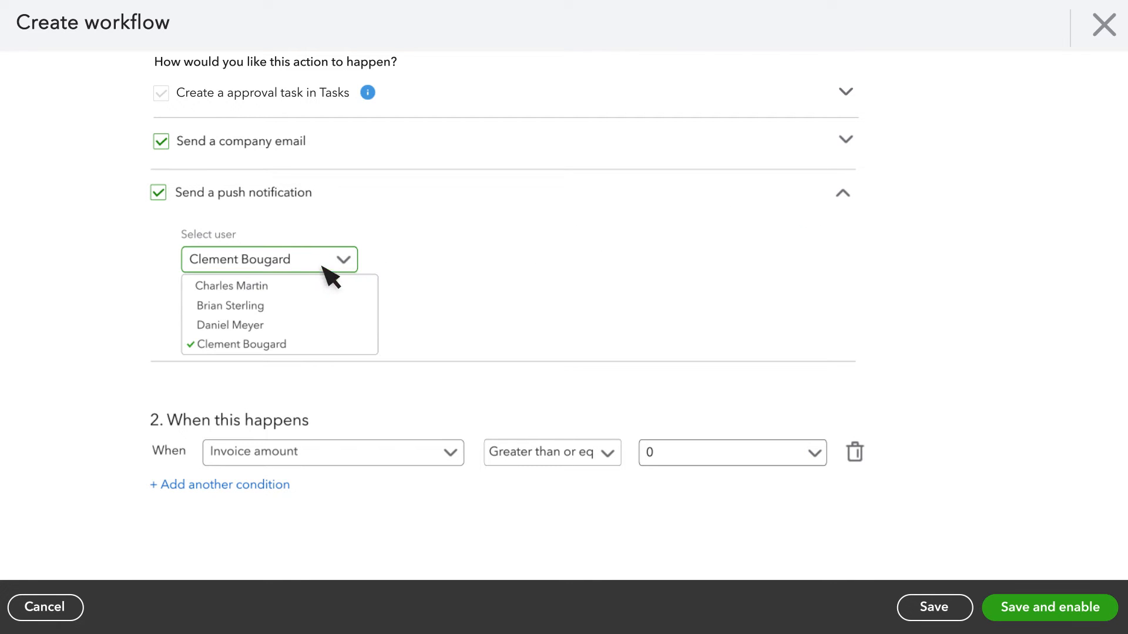
{"action": "left_click", "coordinate": [232, 286]}
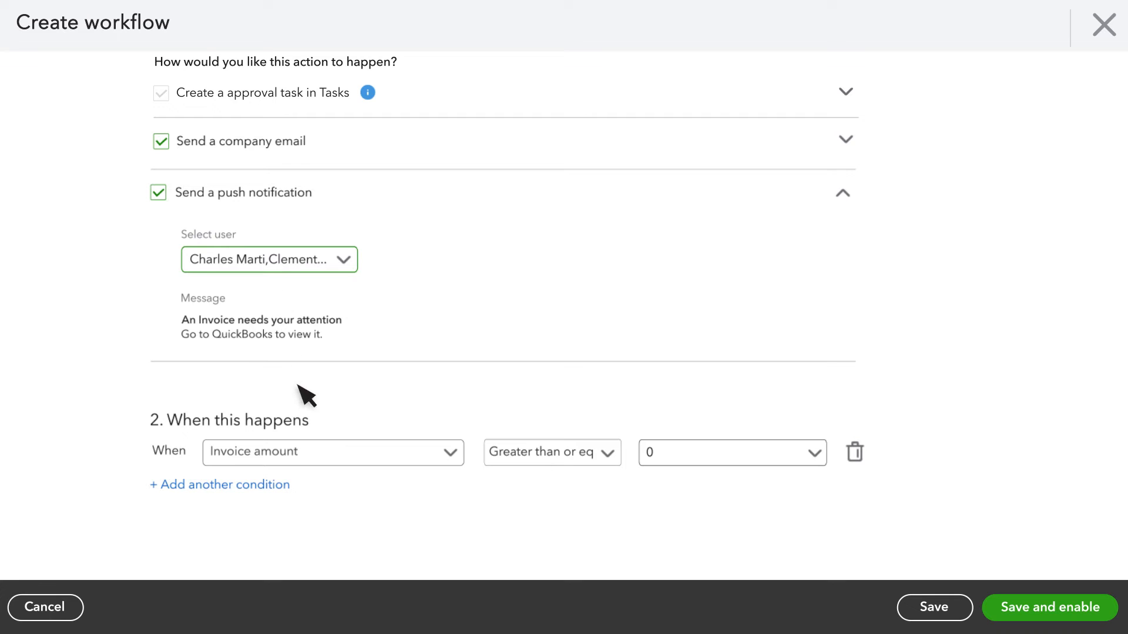
{"action": "mouse_move", "coordinate": [315, 437]}
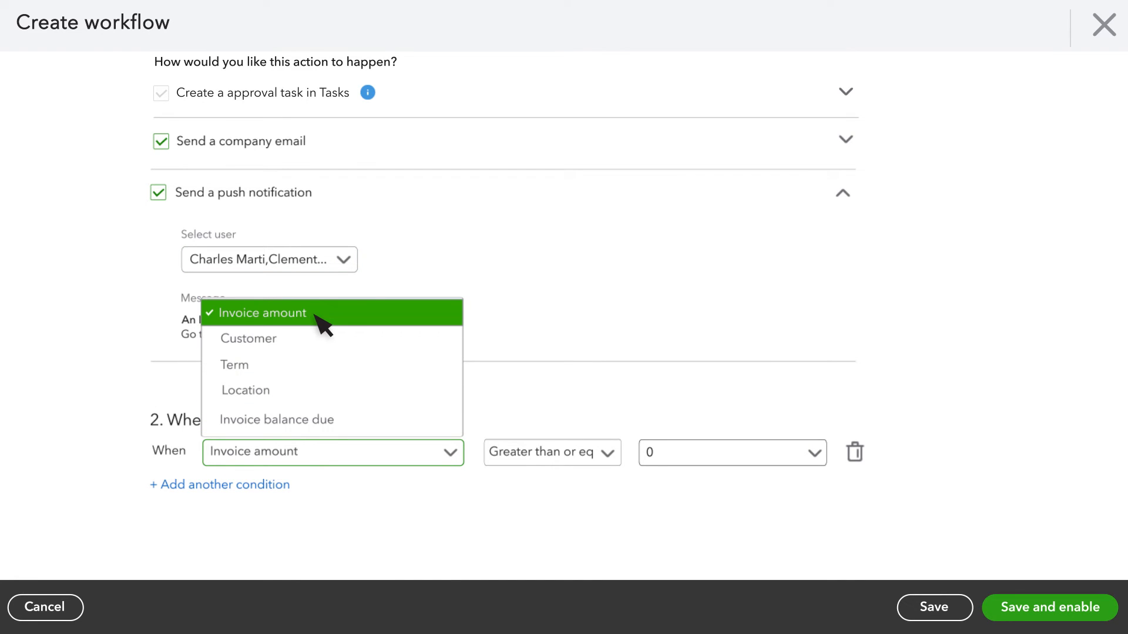
Set the condition to invoice amount greater than or equal to 500 and add another condition row
{"action": "left_click", "coordinate": [265, 312]}
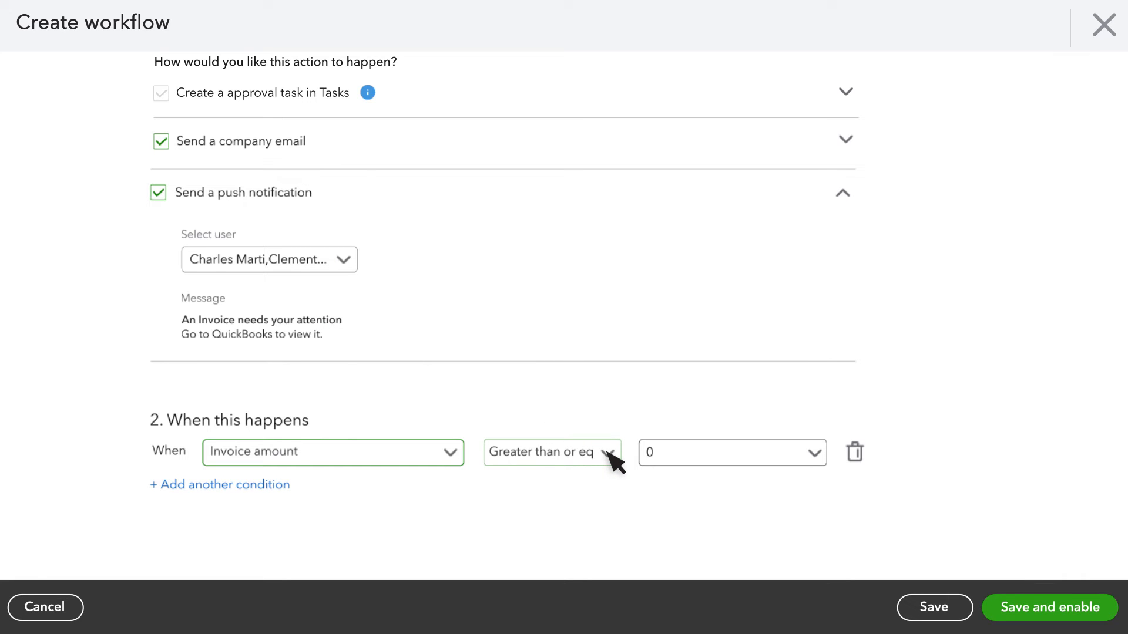
{"action": "left_click", "coordinate": [551, 452]}
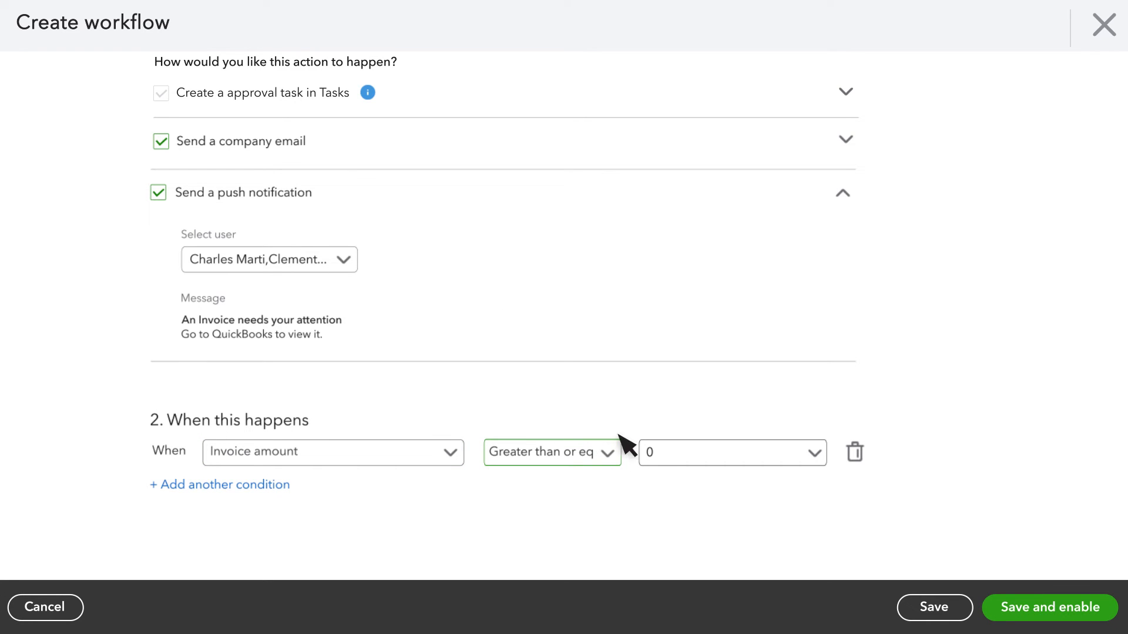
{"action": "type", "text": "500"}
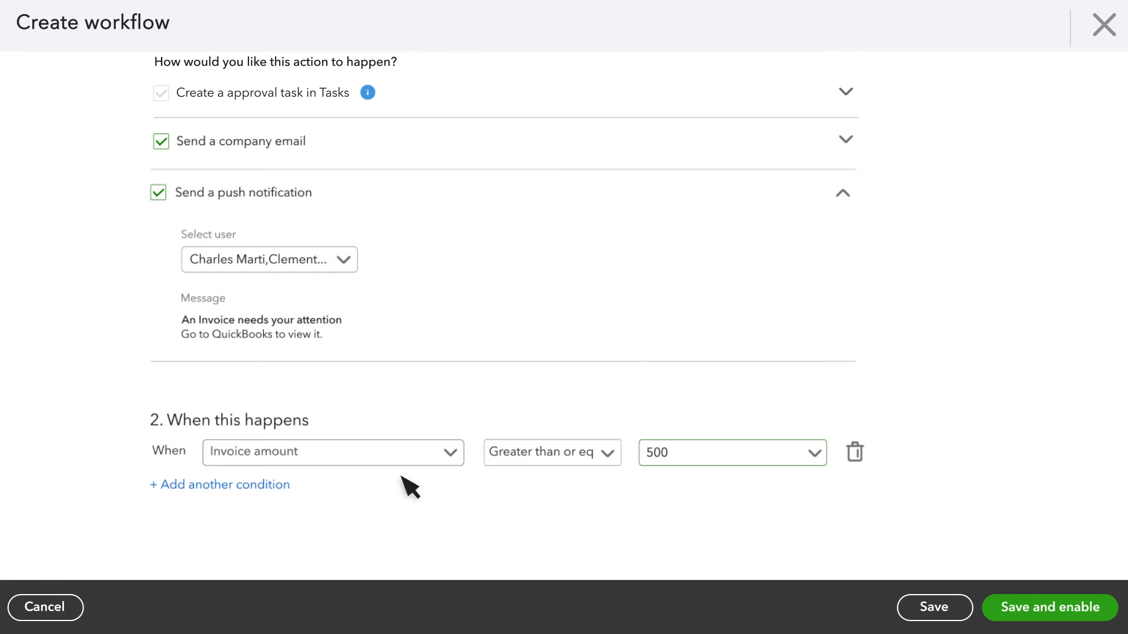
{"action": "left_click", "coordinate": [219, 484]}
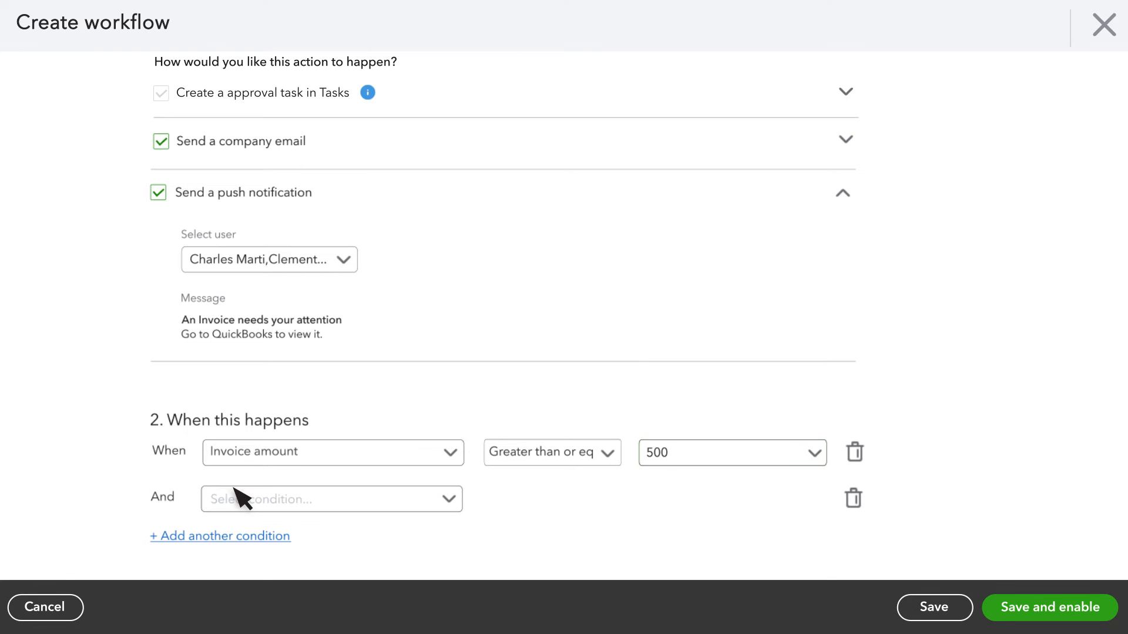
{"action": "mouse_move", "coordinate": [717, 506]}
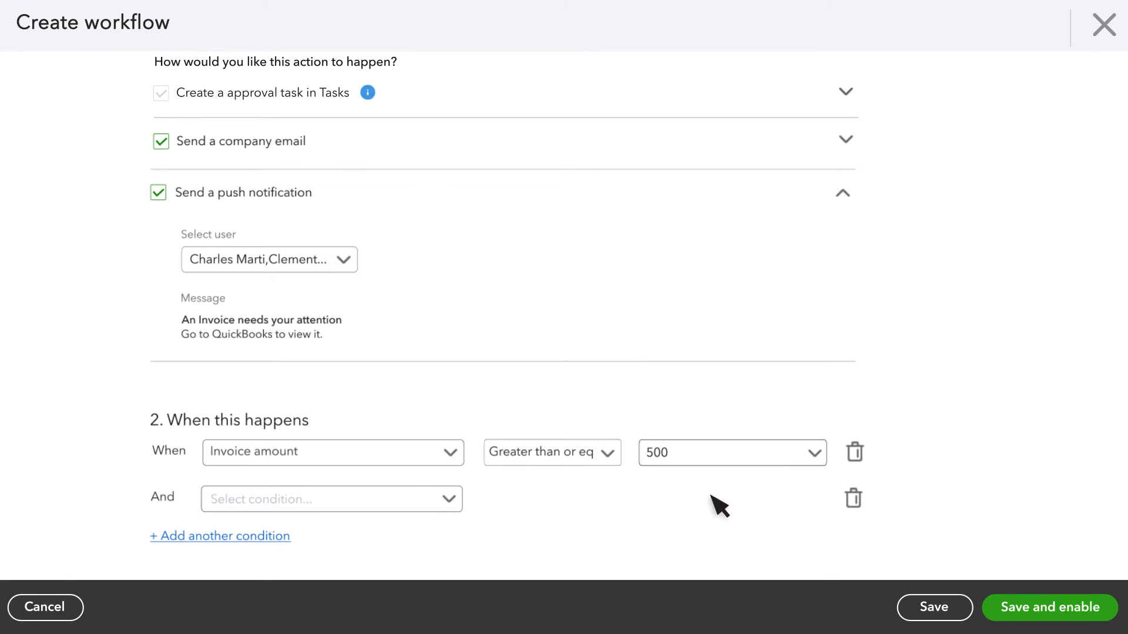
{"action": "left_click", "coordinate": [853, 498]}
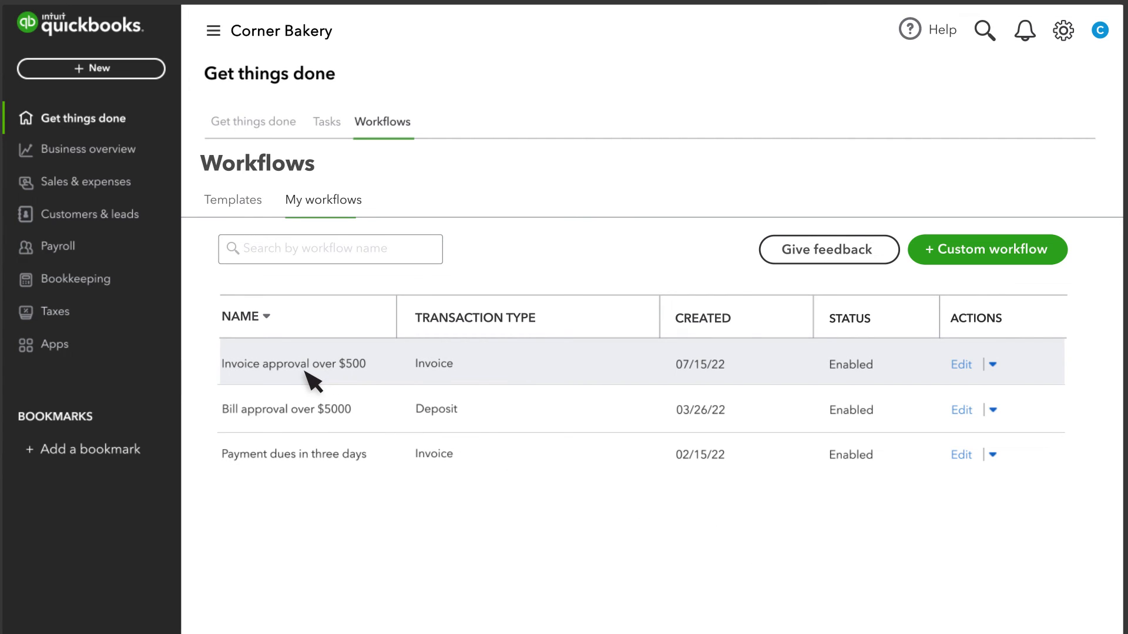
{"action": "mouse_move", "coordinate": [331, 263]}
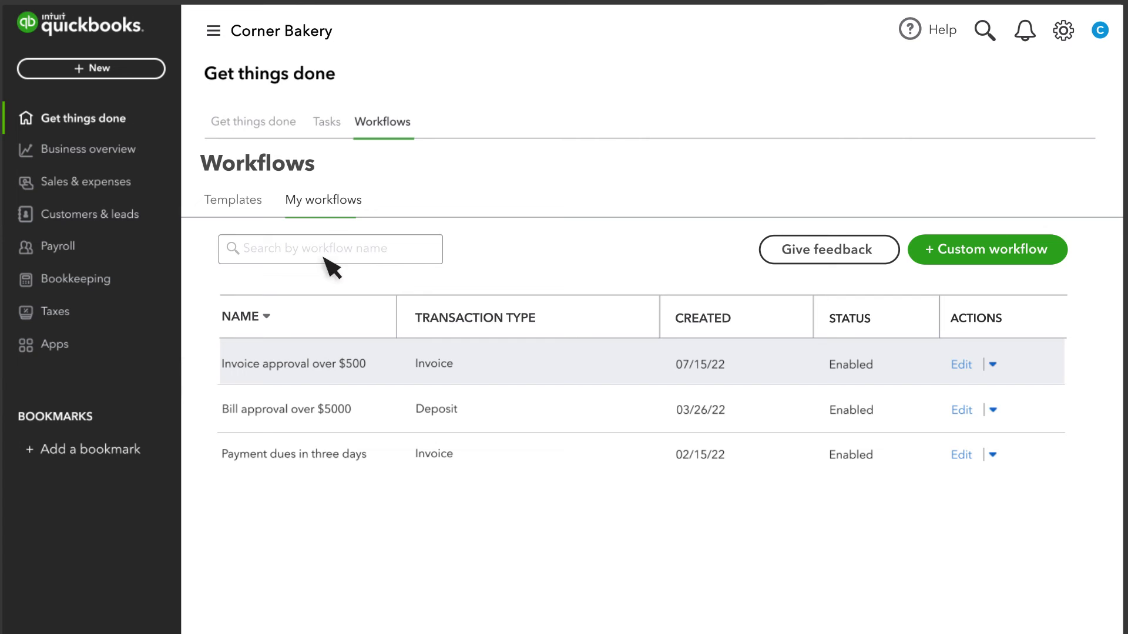
{"action": "mouse_move", "coordinate": [459, 248]}
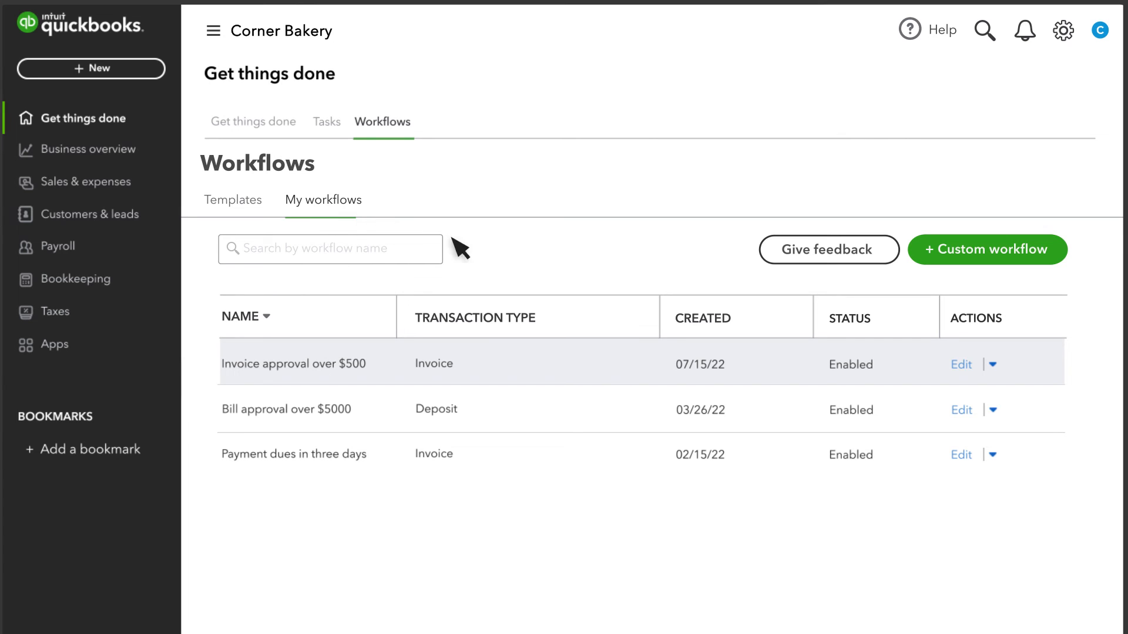
Open the edit, disable and delete actions for the enabled 'Invoice approval over $500' workflow
{"action": "left_click", "coordinate": [994, 364]}
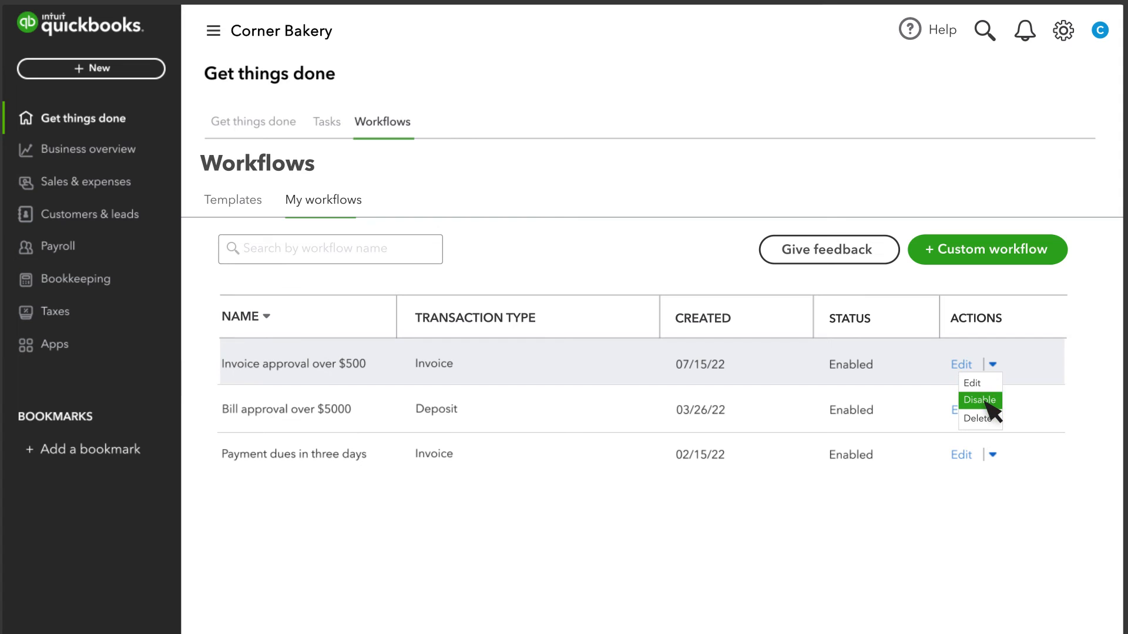
{"action": "mouse_move", "coordinate": [980, 417]}
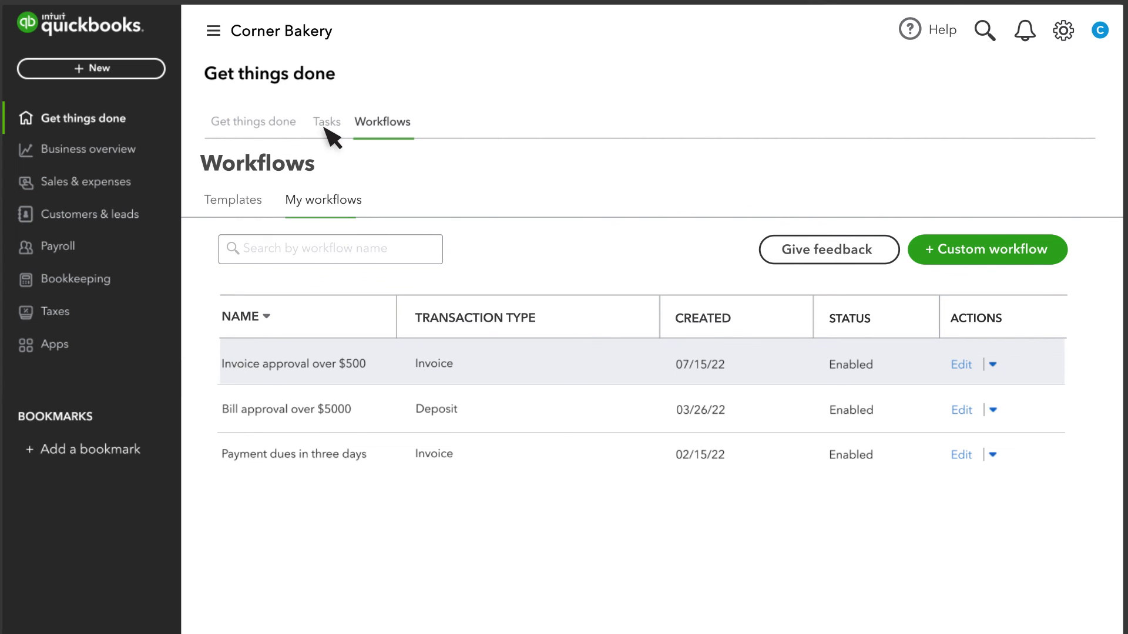
Show the Tasks list with bill approvals and the invoice review task
{"action": "left_click", "coordinate": [326, 121]}
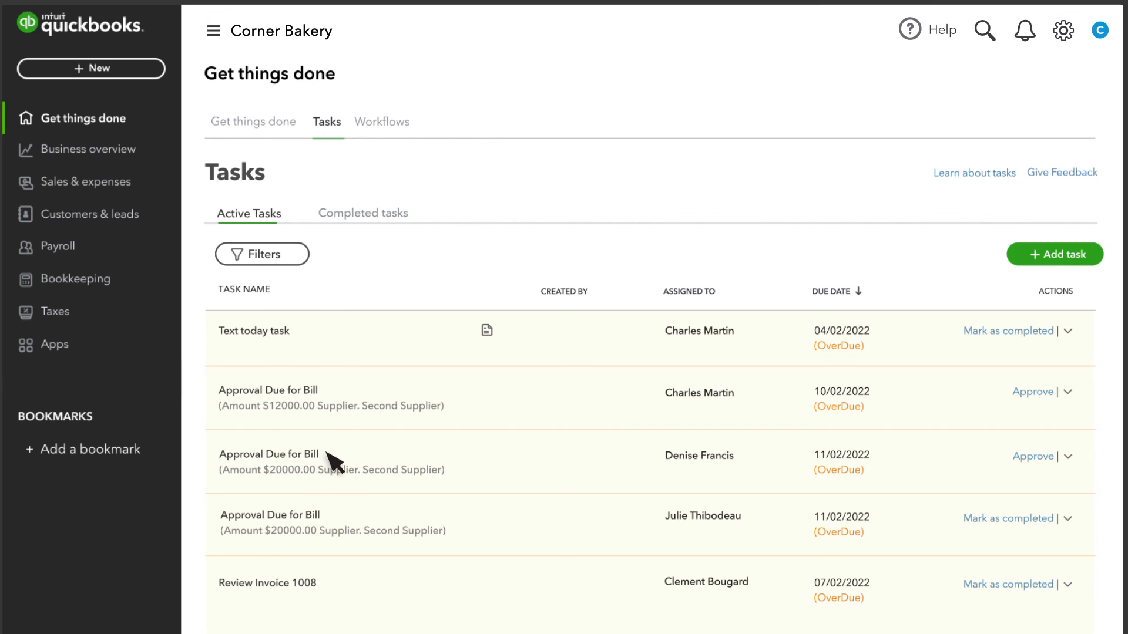
{"action": "mouse_move", "coordinate": [330, 568]}
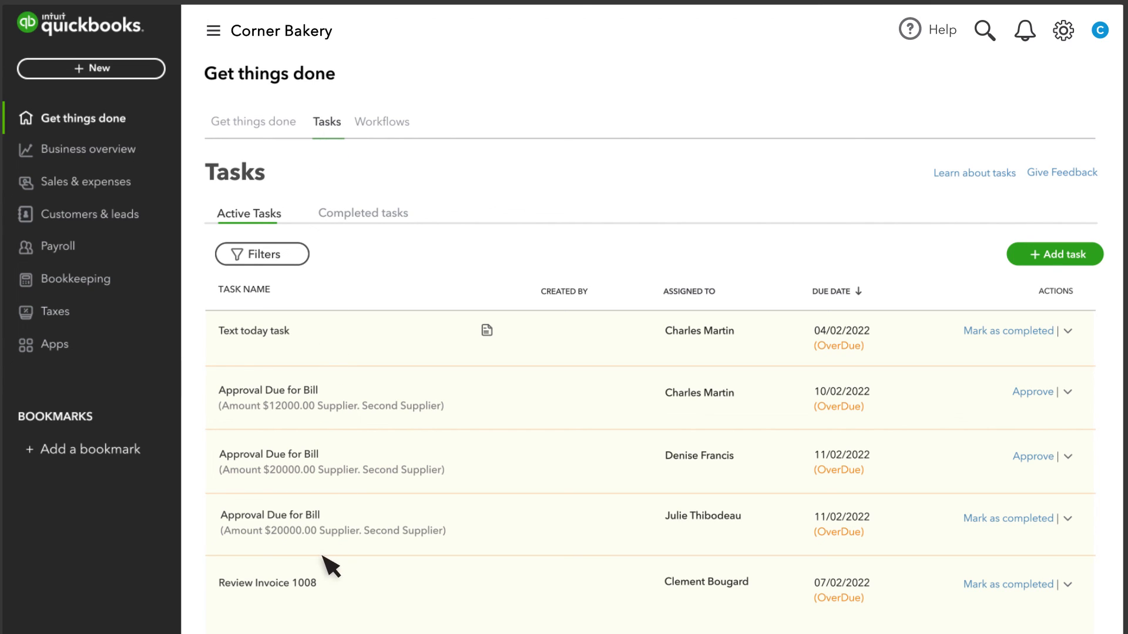
{"action": "mouse_move", "coordinate": [302, 406]}
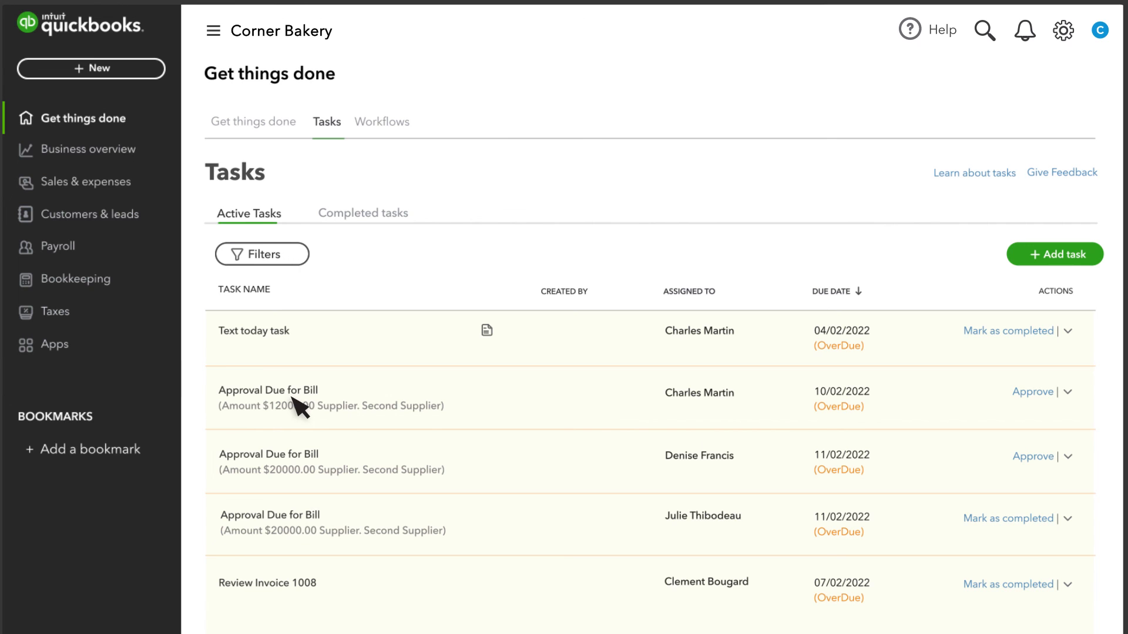